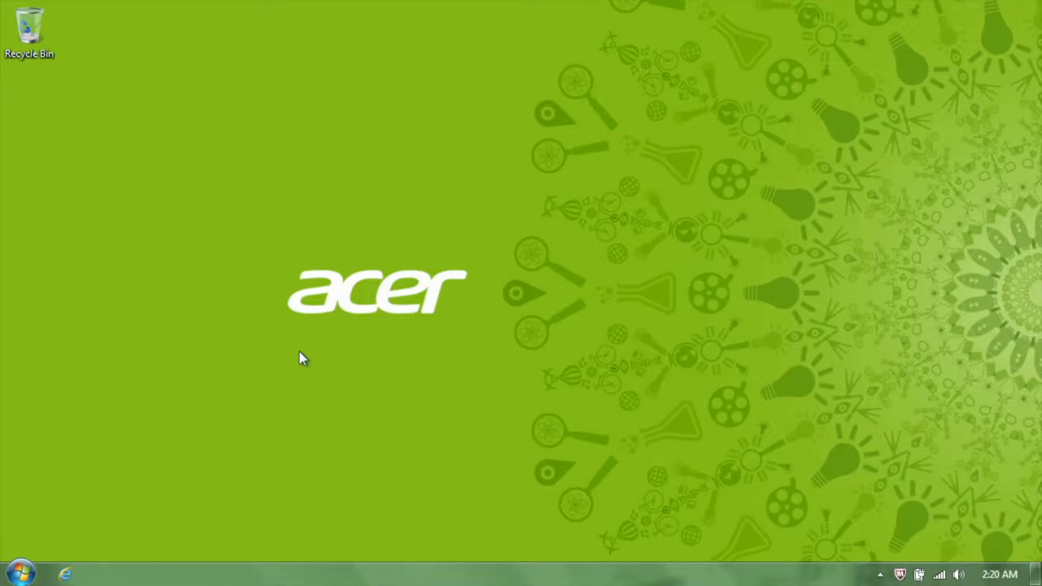
mouse_move(140, 463)
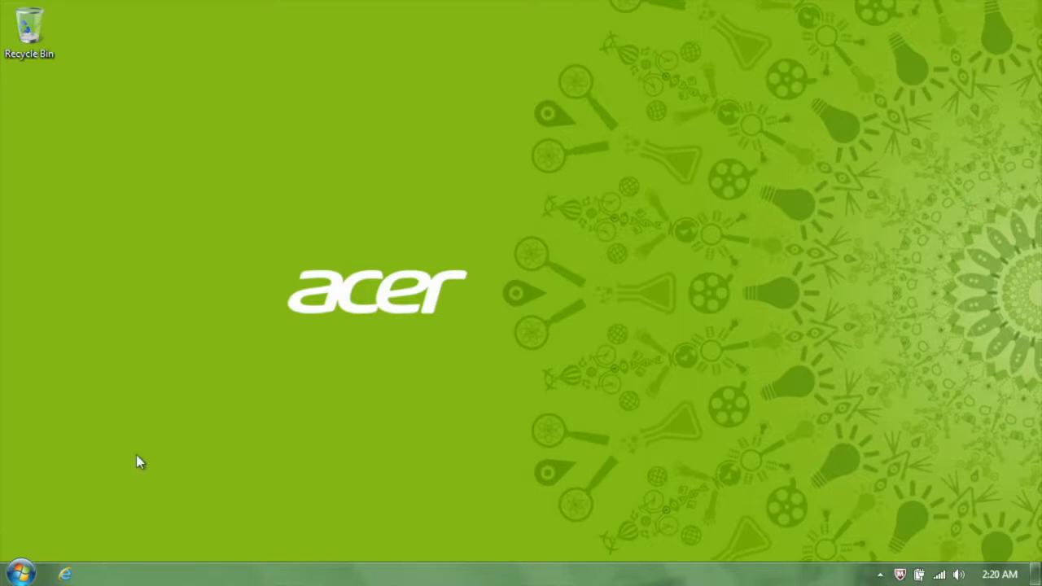
Launch BluetoothMousePairingUtility from the Bluetooth Suite folder under All Programs
click(18, 573)
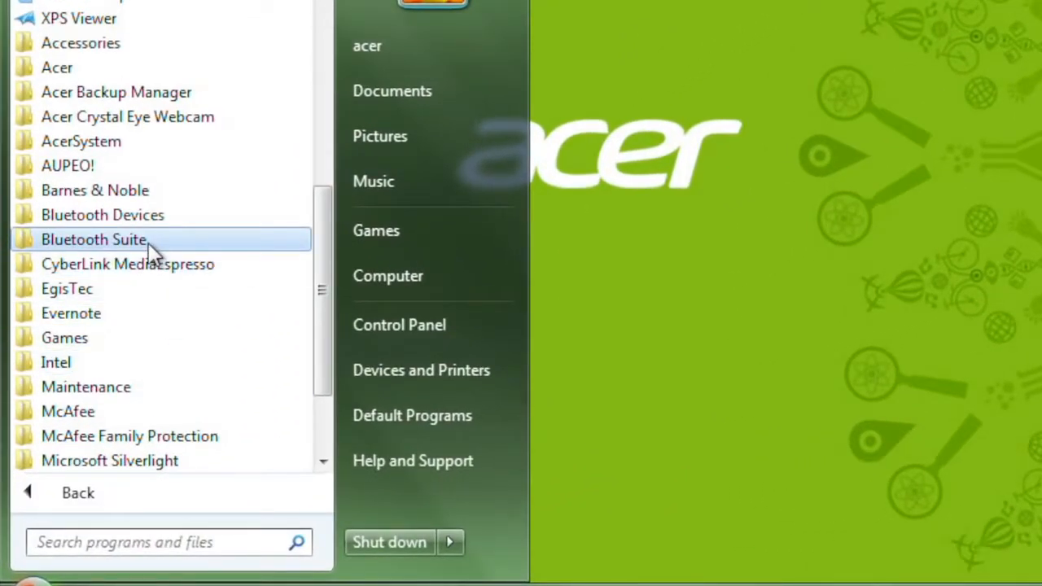
click(95, 238)
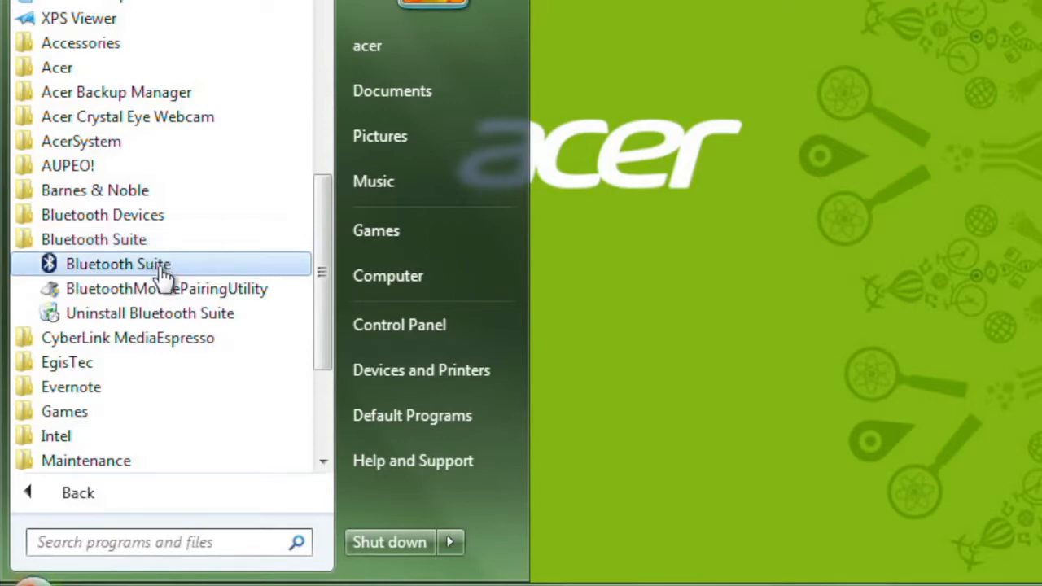
mouse_move(166, 289)
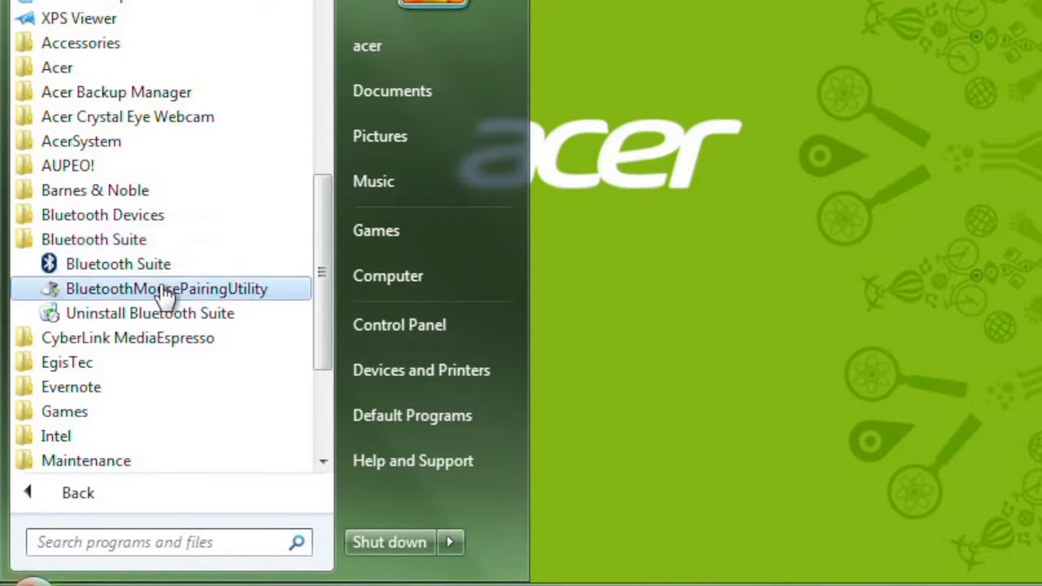
click(166, 290)
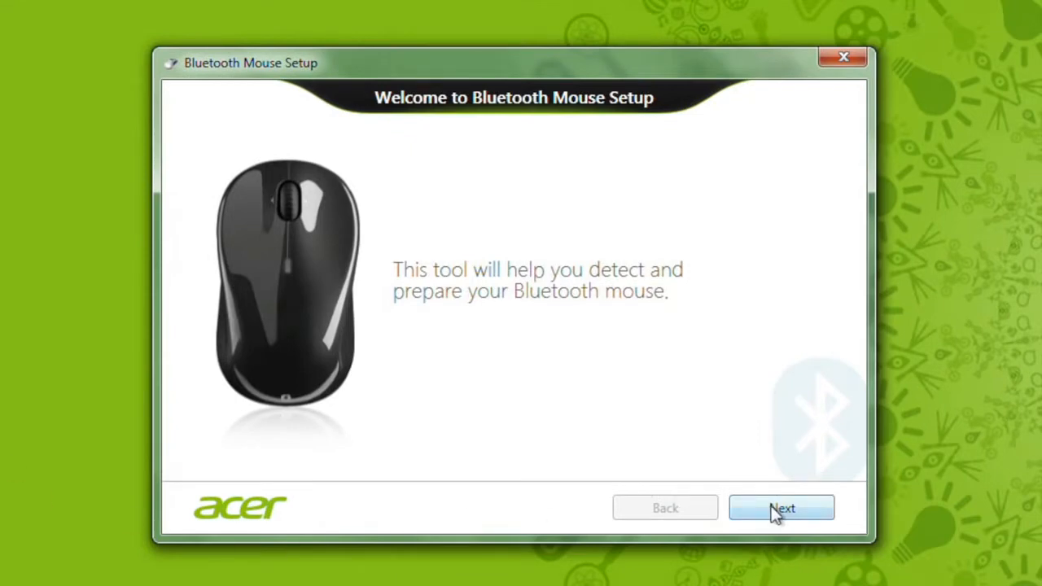
Advance past the welcome and mouse-preparation pages with the mouse on and CONNECT pressed
click(781, 508)
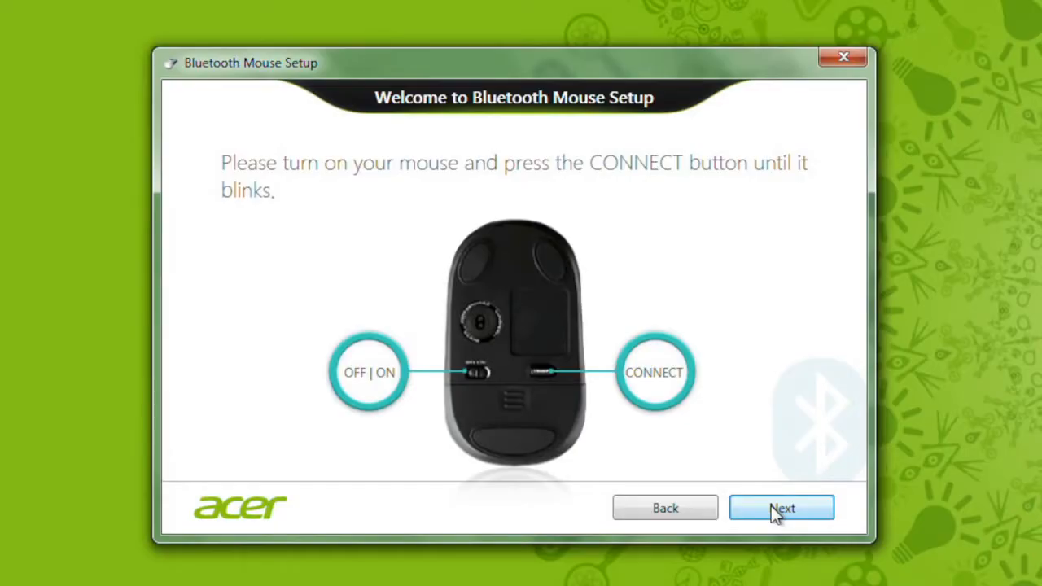
click(781, 507)
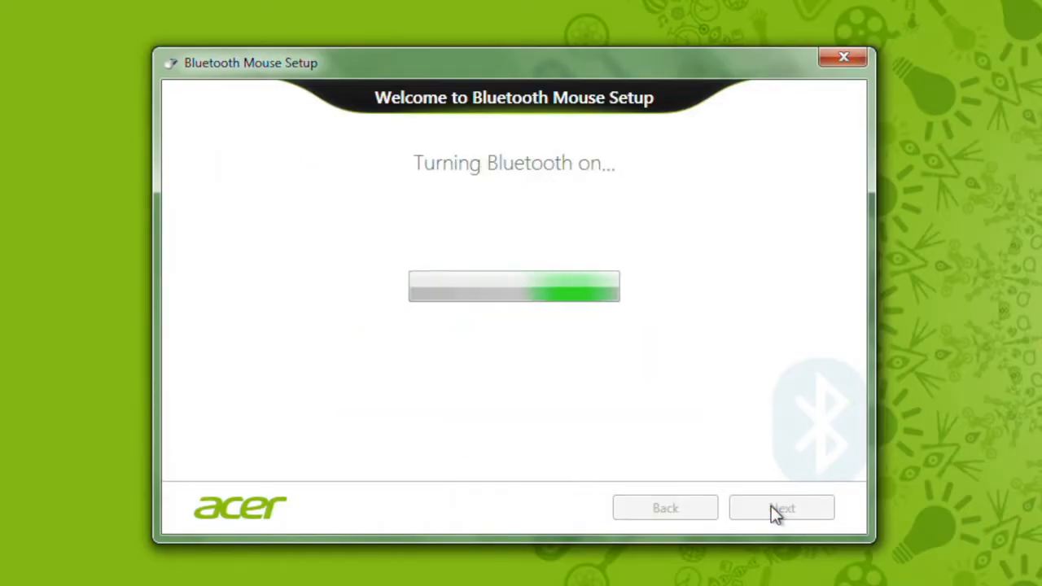